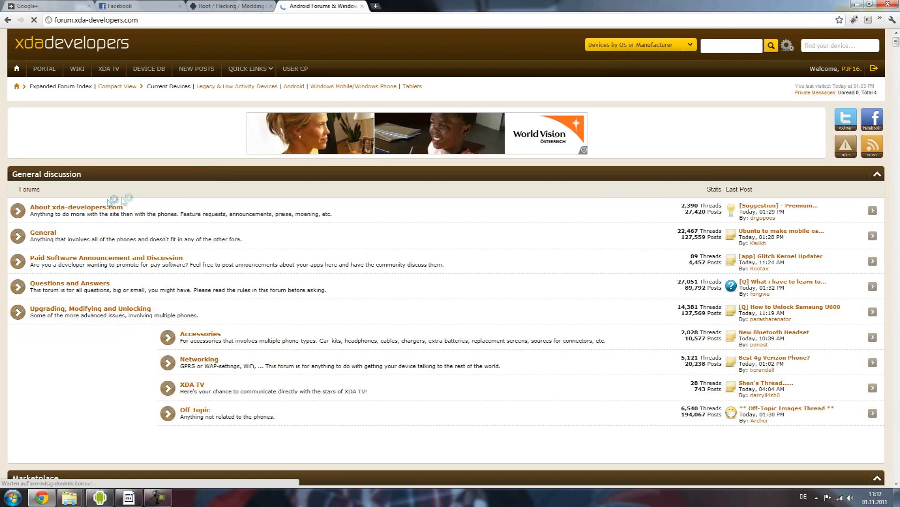
Show the About xda-developers.com forum's thread list, then bring up the Windows Start menu.
{"action": "left_click", "coordinate": [75, 206]}
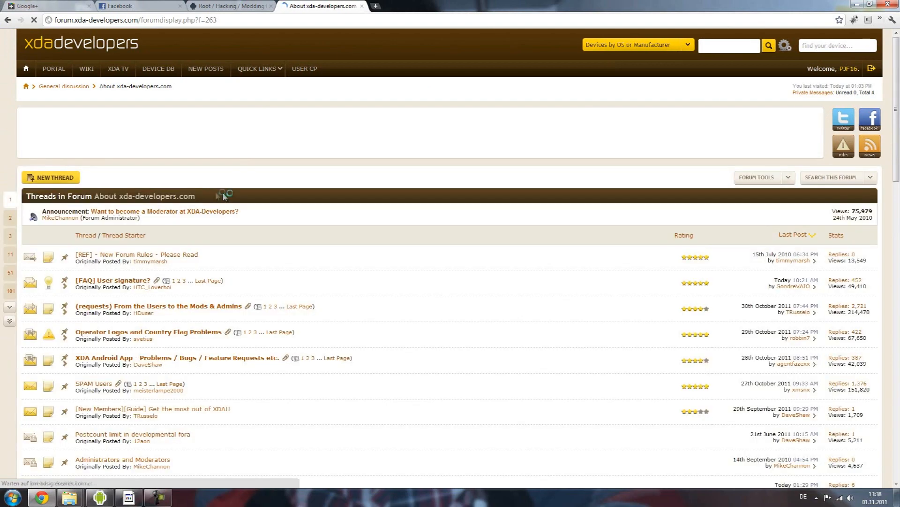
{"action": "left_click", "coordinate": [11, 497]}
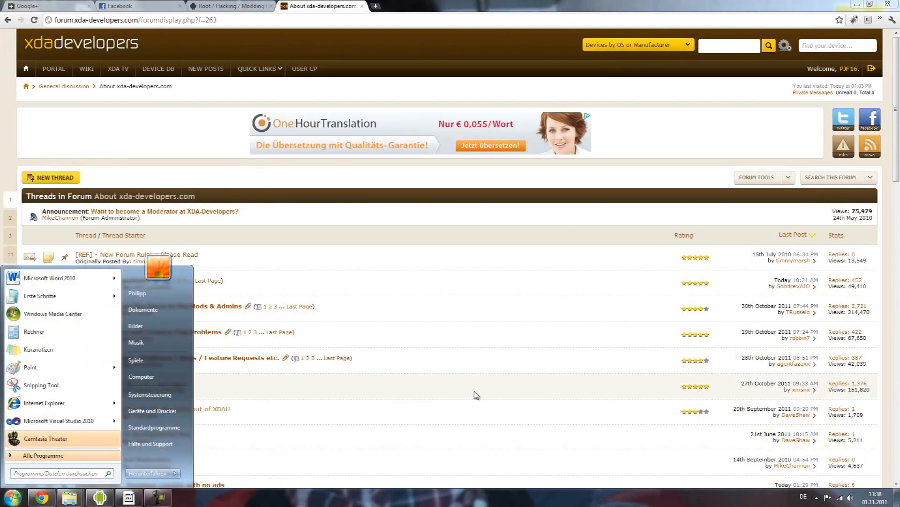